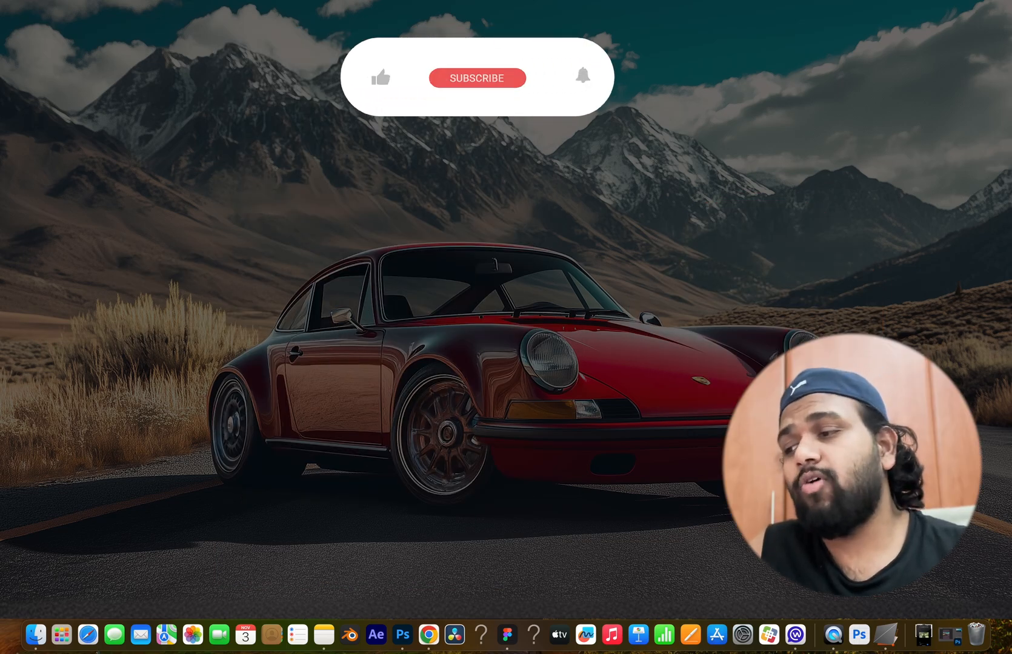
- View the extended car image 1.psd filling the tall canvas, then close Photoshop
left_click(381, 78)
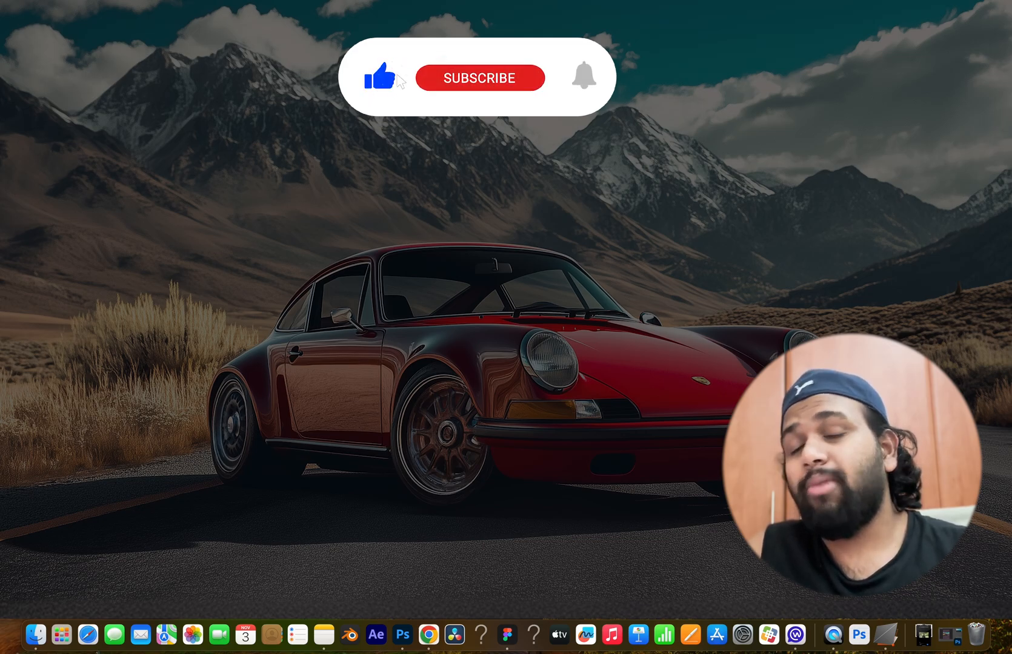
left_click(478, 78)
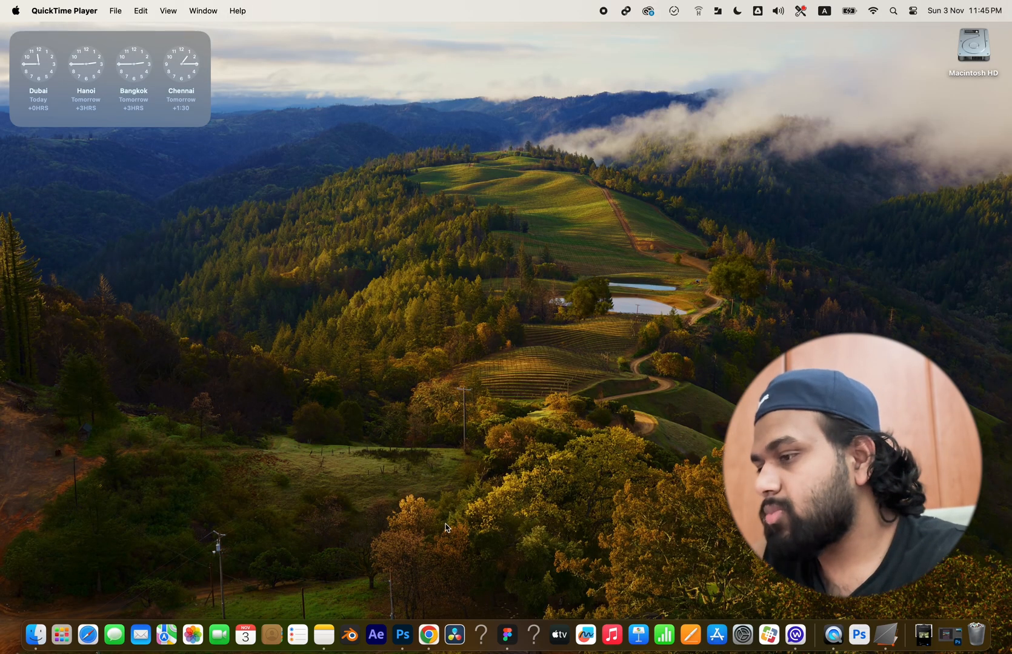
mouse_move(402, 634)
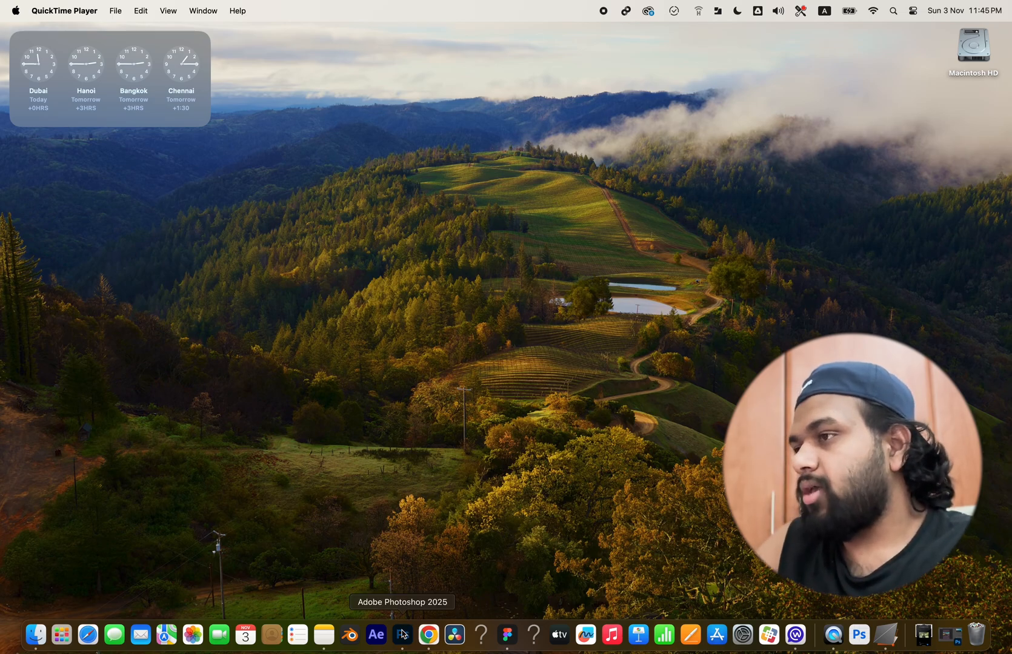
left_click(858, 635)
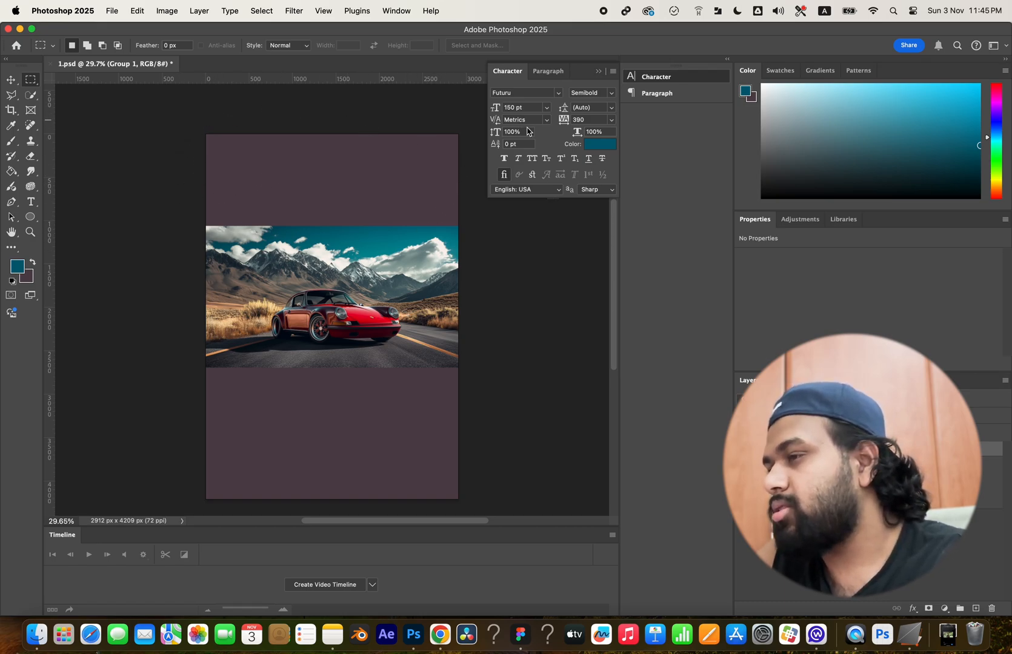
mouse_move(404, 217)
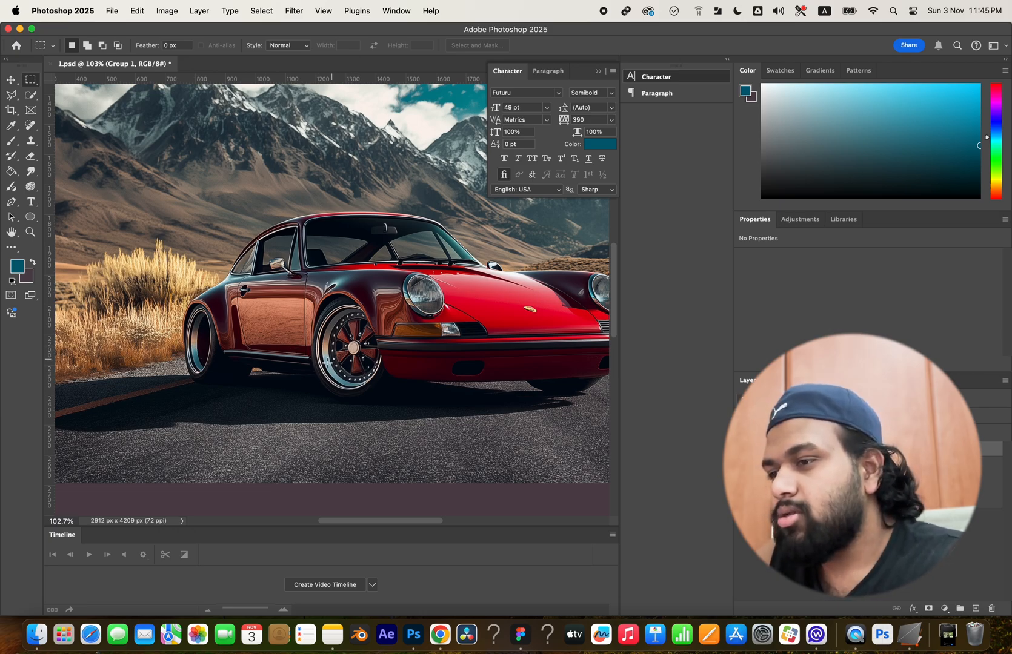
mouse_move(654, 410)
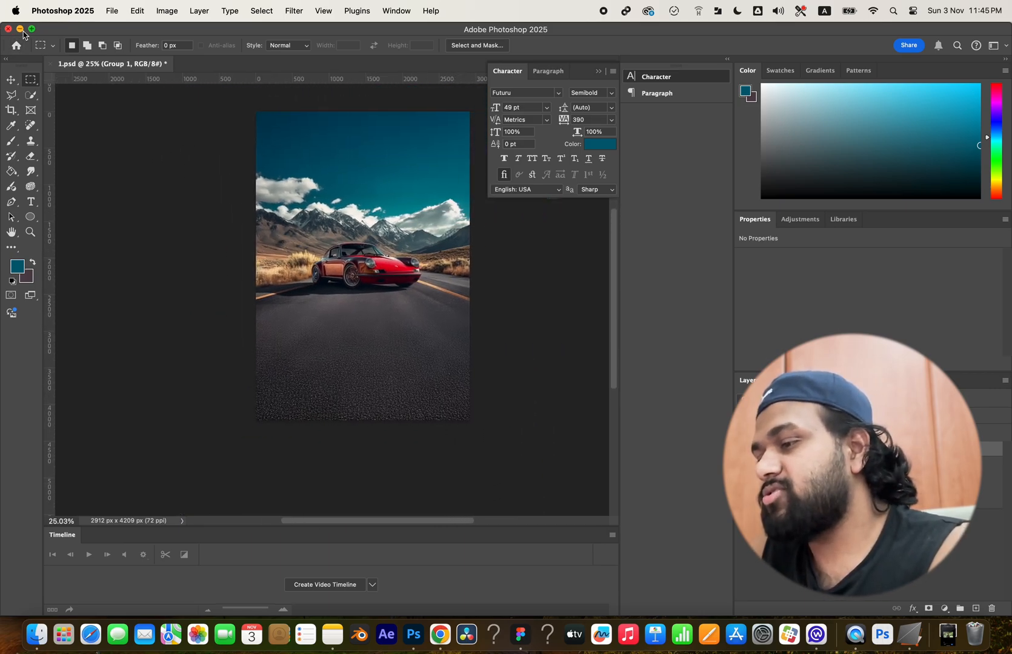
left_click(21, 29)
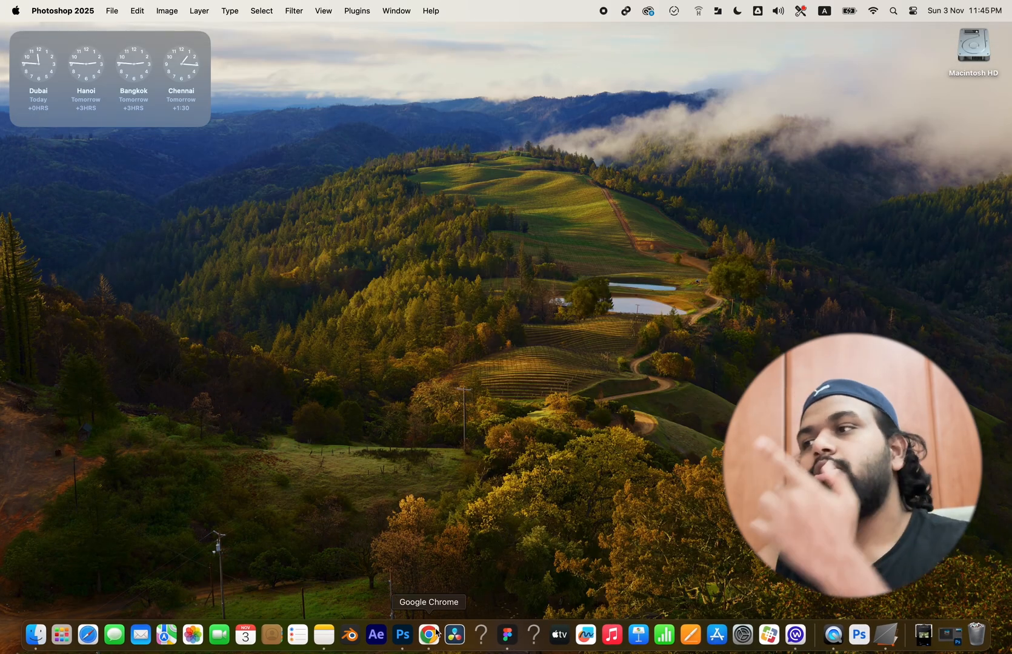
- Bring up Runway's Generative Video tool in Chrome with the car image as first frame
left_click(427, 635)
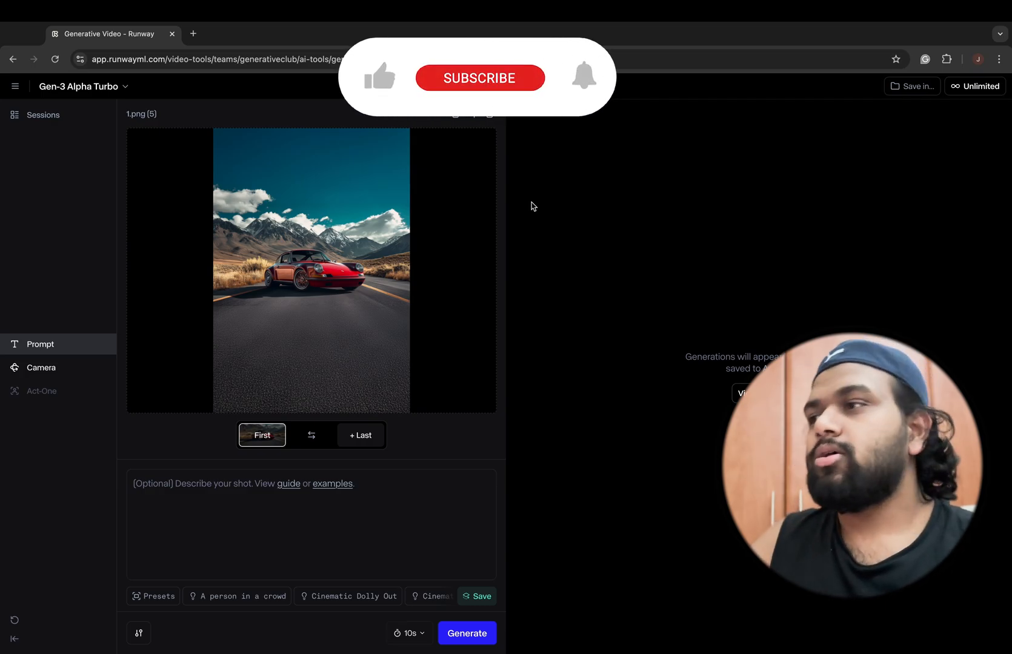
left_click(379, 78)
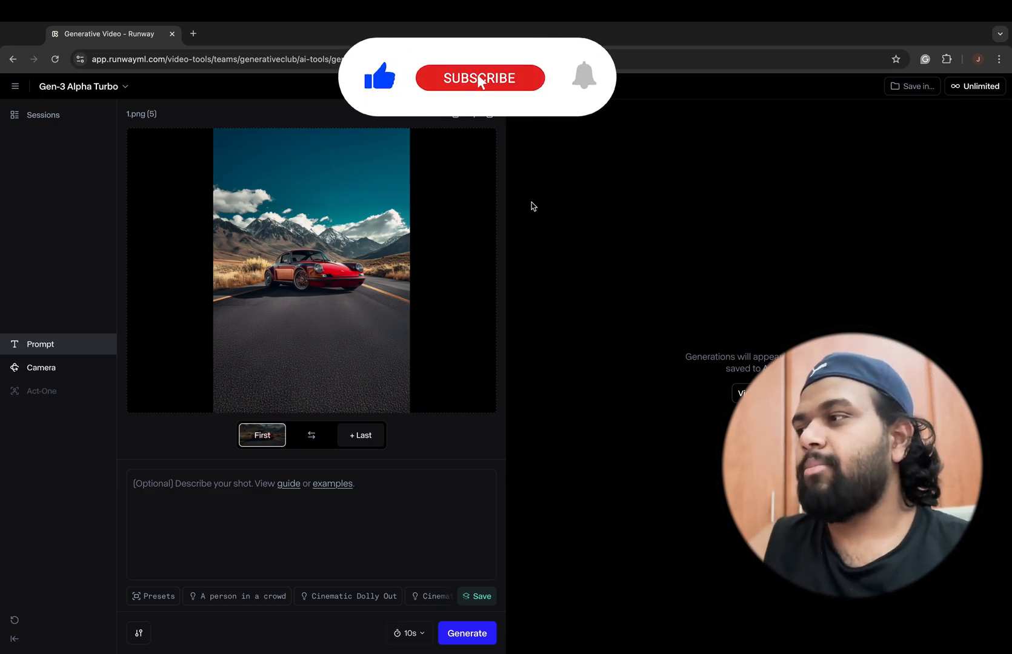
left_click(480, 78)
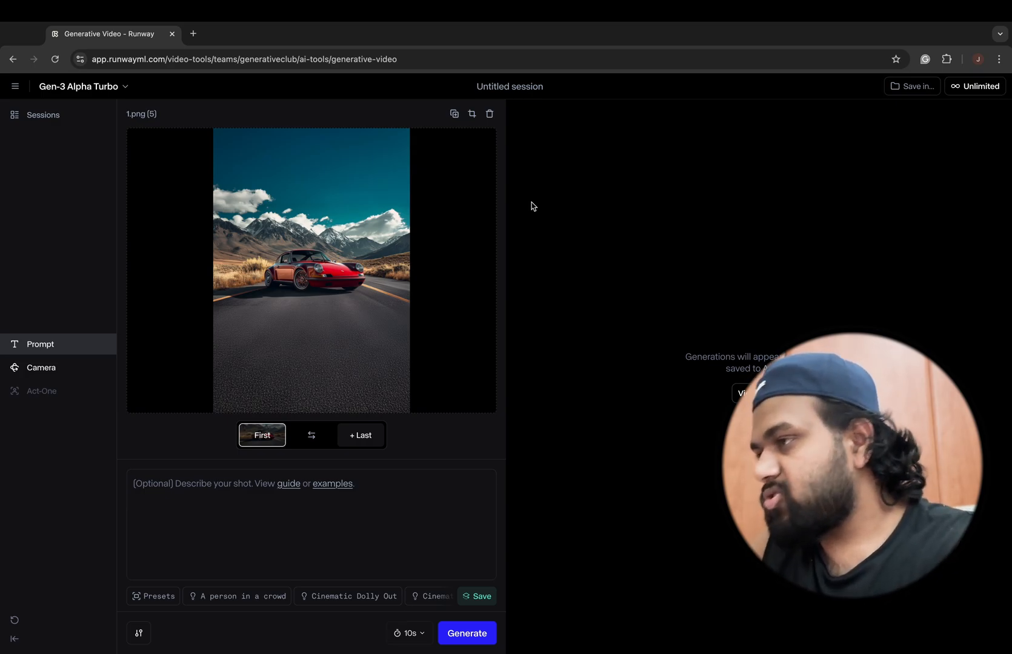
mouse_move(399, 212)
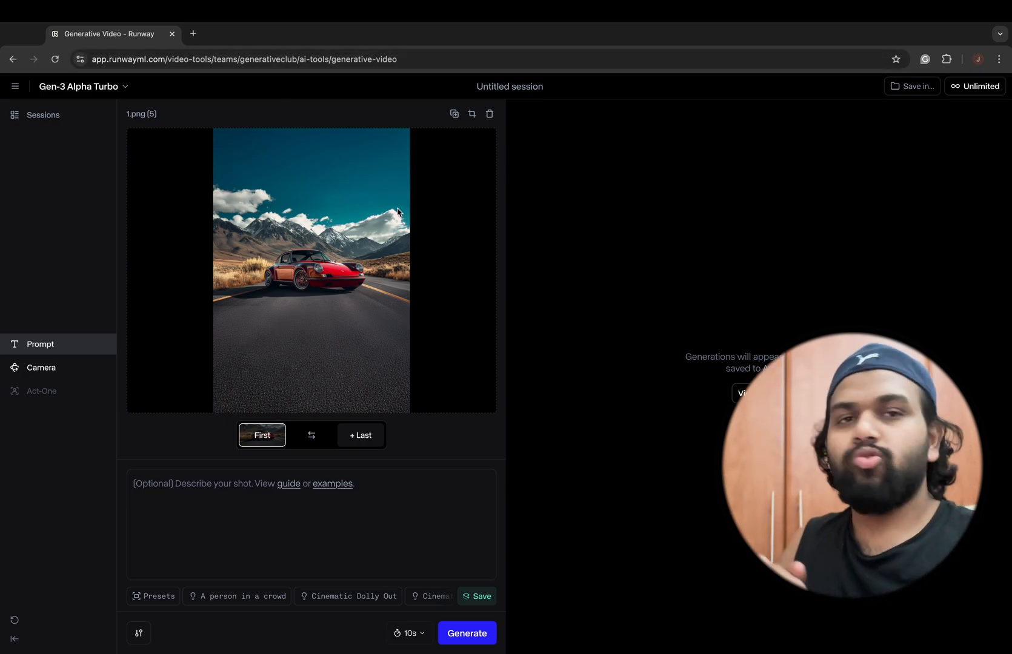
mouse_move(316, 360)
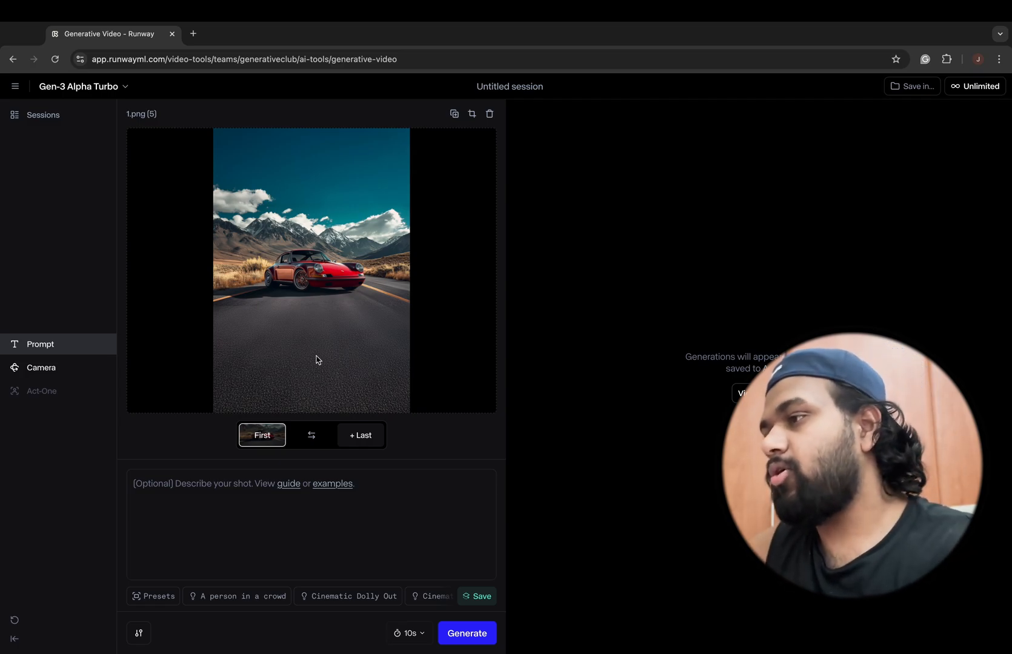
mouse_move(300, 328)
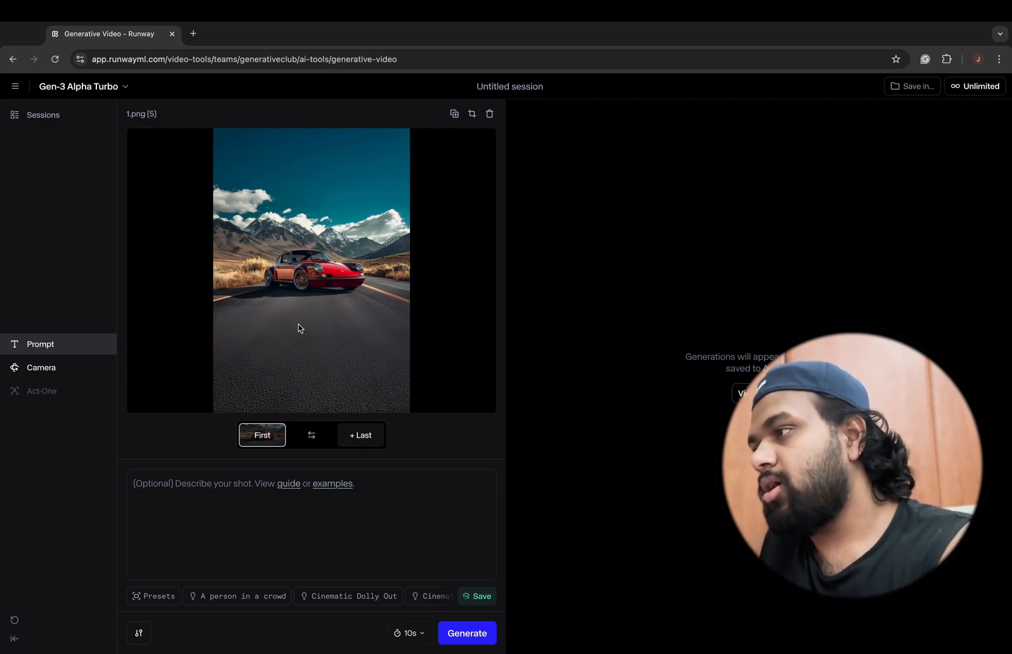
- Review the model dropdown and keep Gen-3 Alpha Turbo selected
left_click(80, 86)
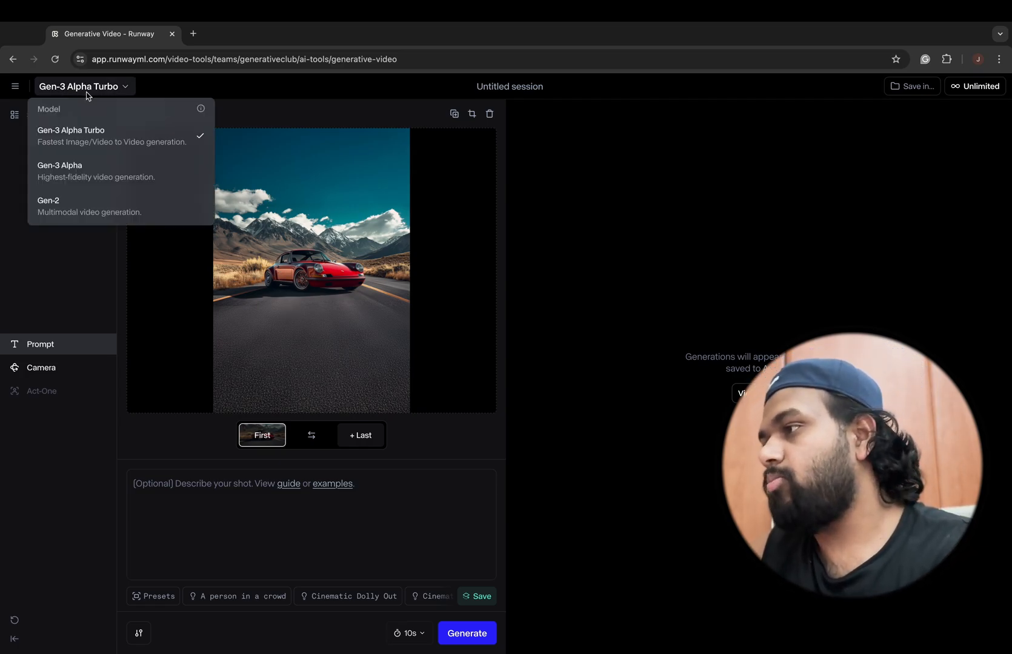
left_click(82, 86)
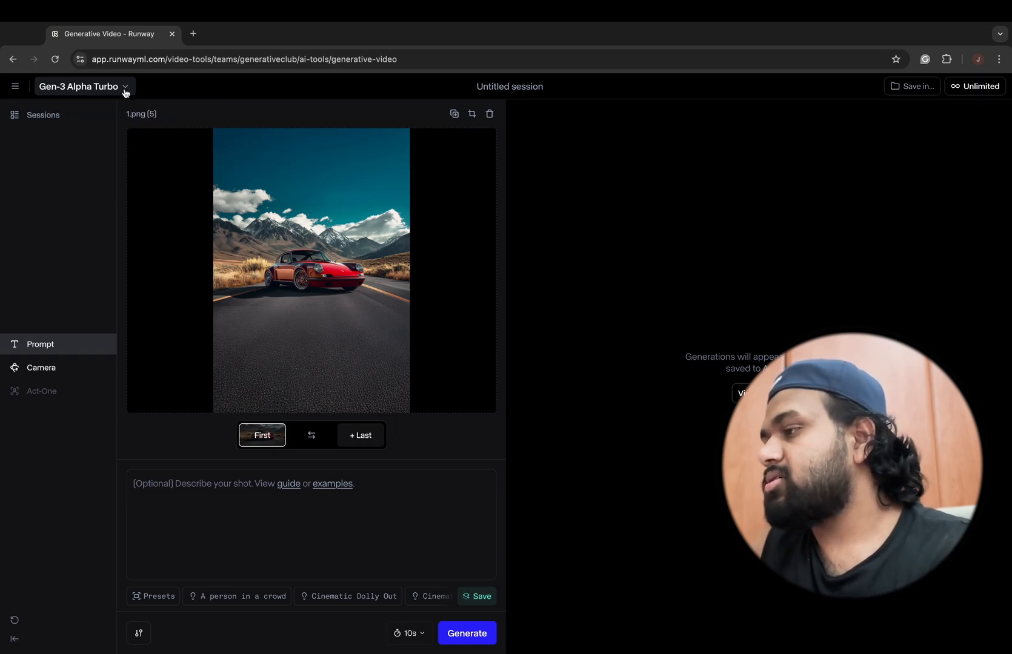
mouse_move(41, 369)
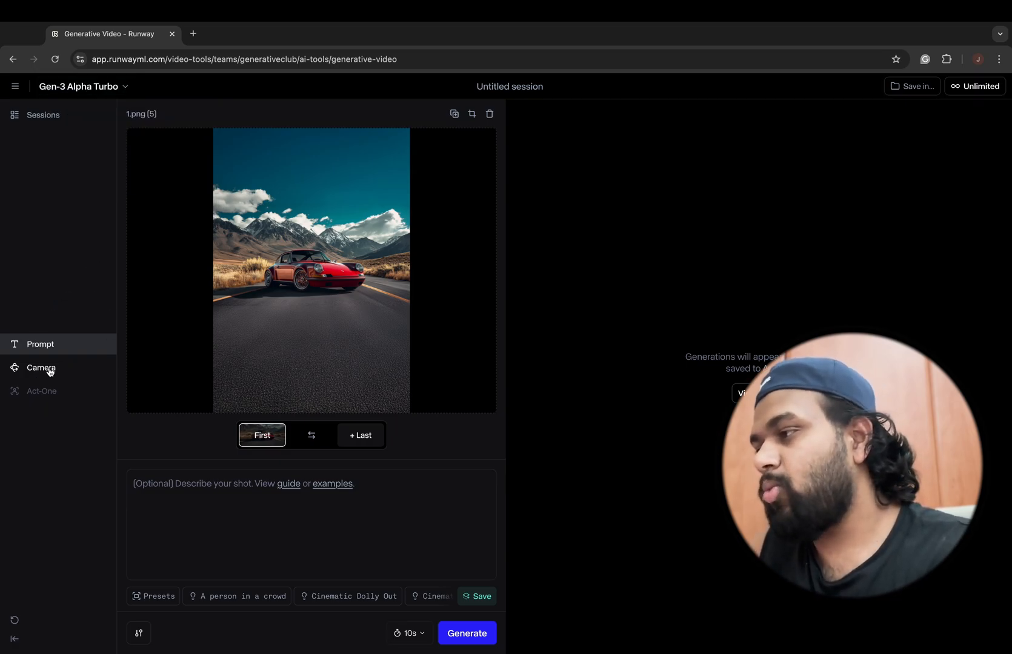
mouse_move(71, 368)
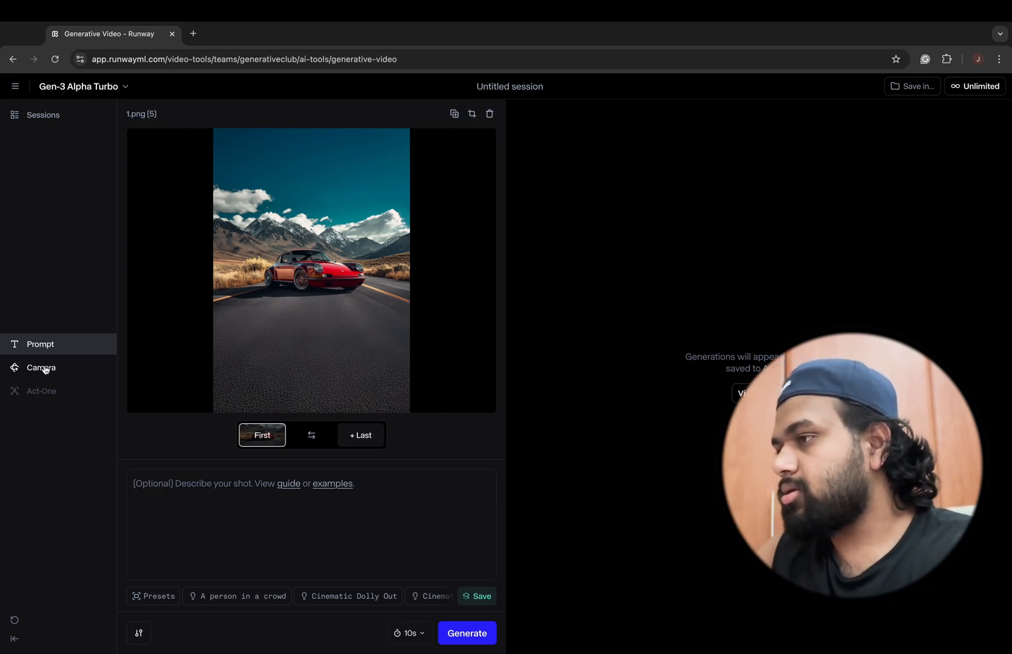
left_click(42, 367)
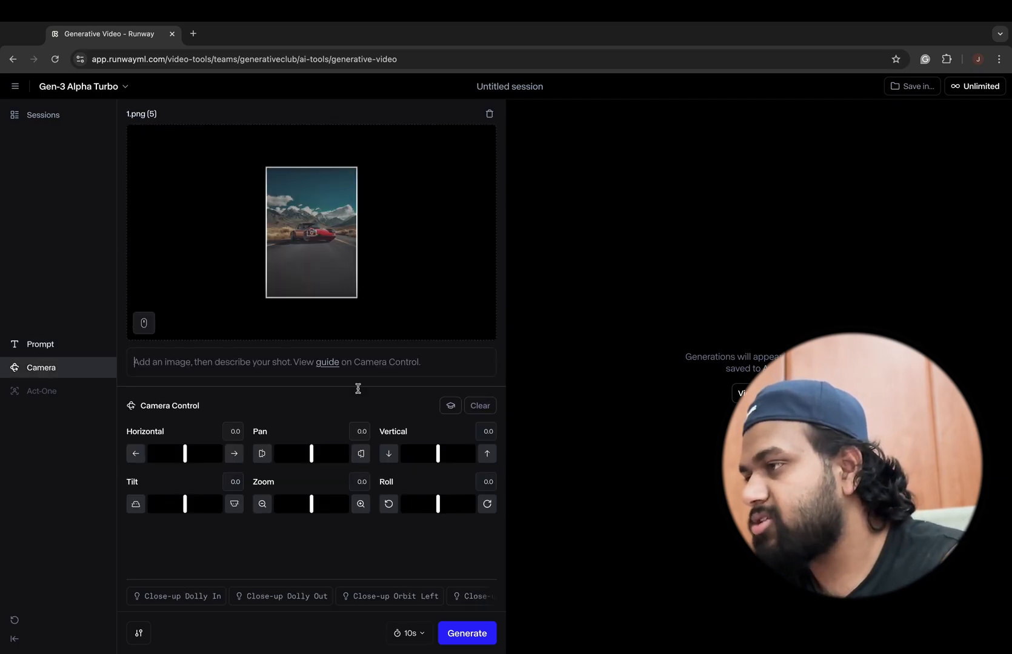
mouse_move(311, 244)
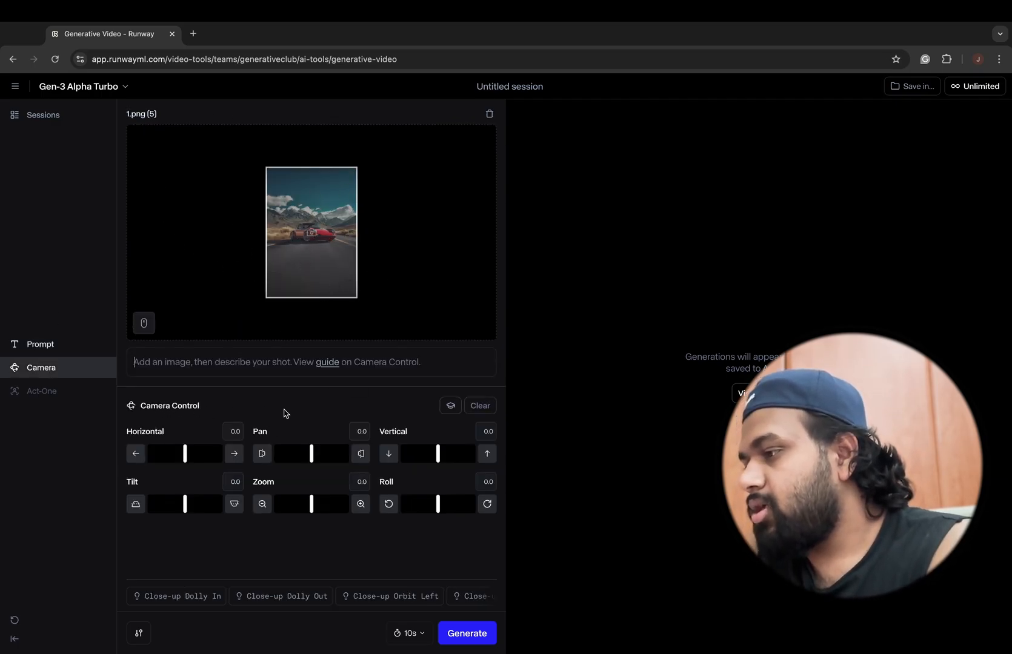
mouse_move(176, 560)
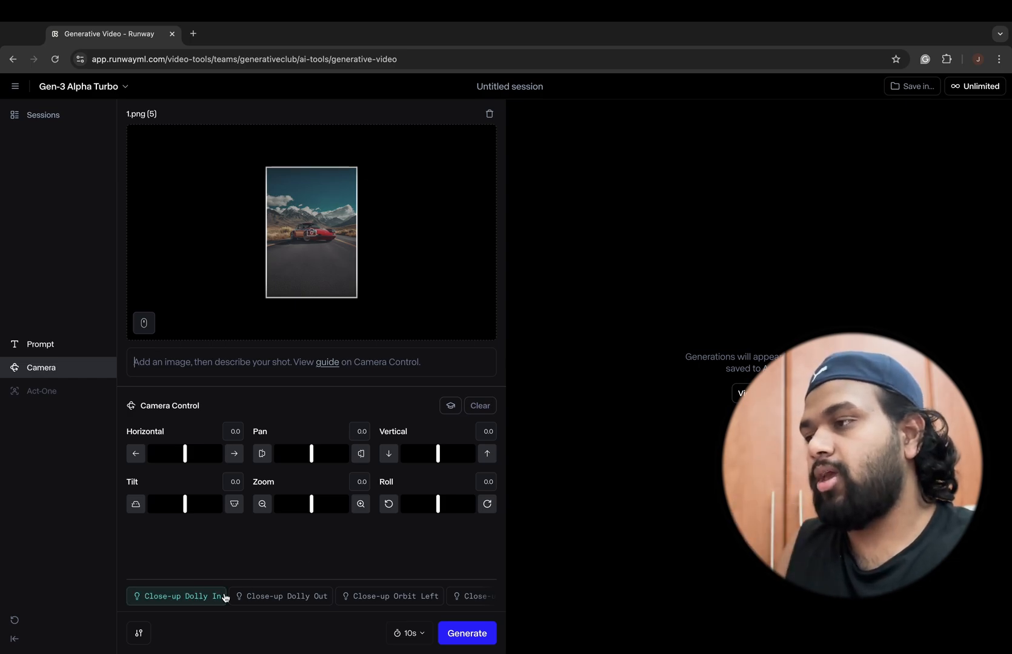
mouse_move(203, 599)
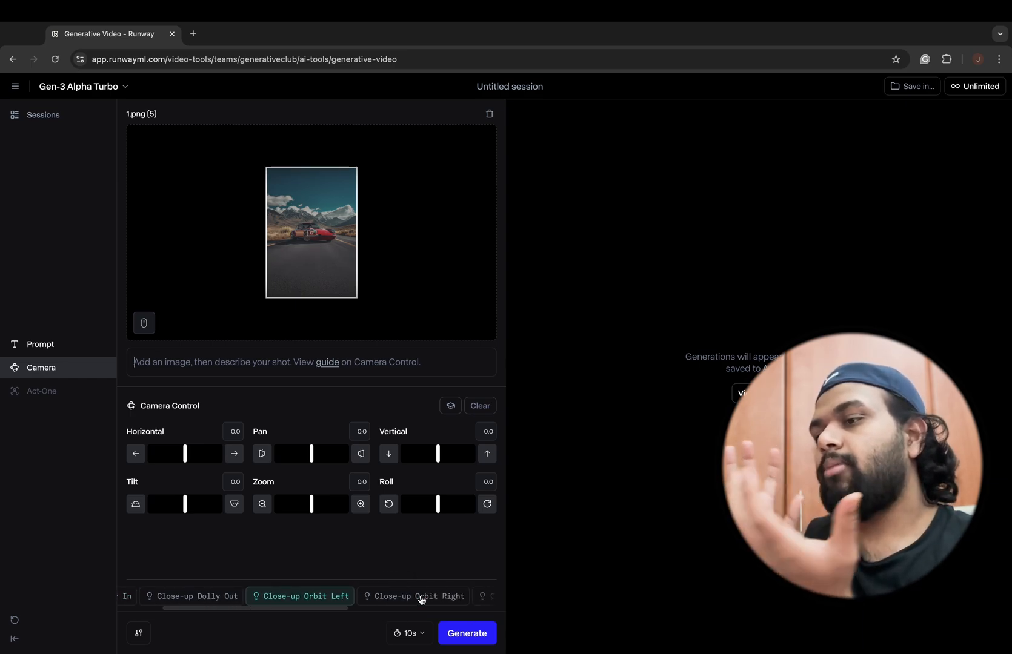
left_click(413, 596)
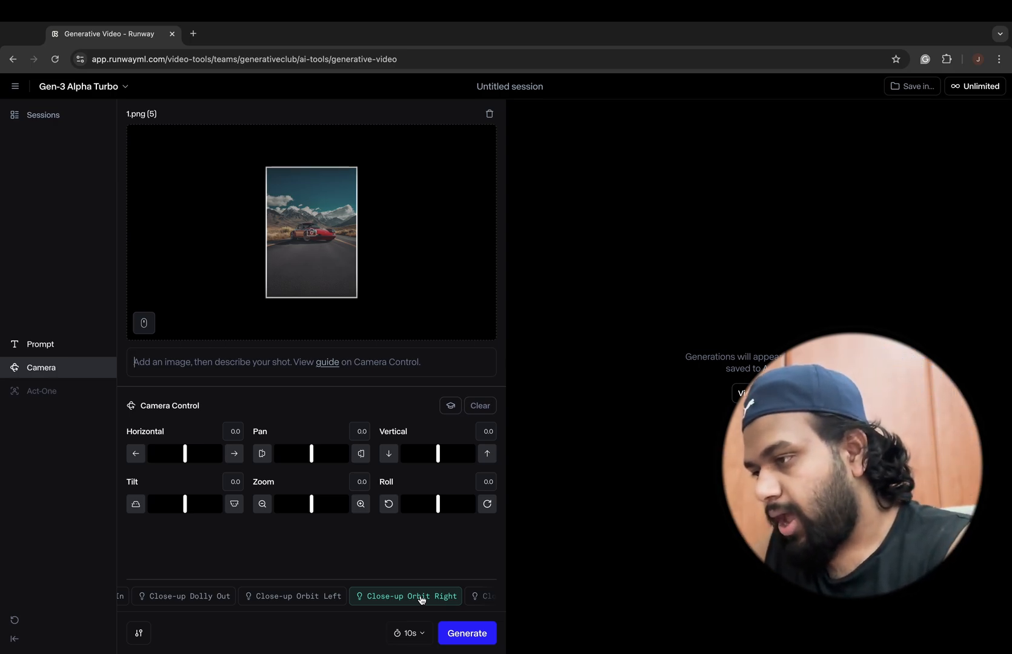
scroll("right", 3)
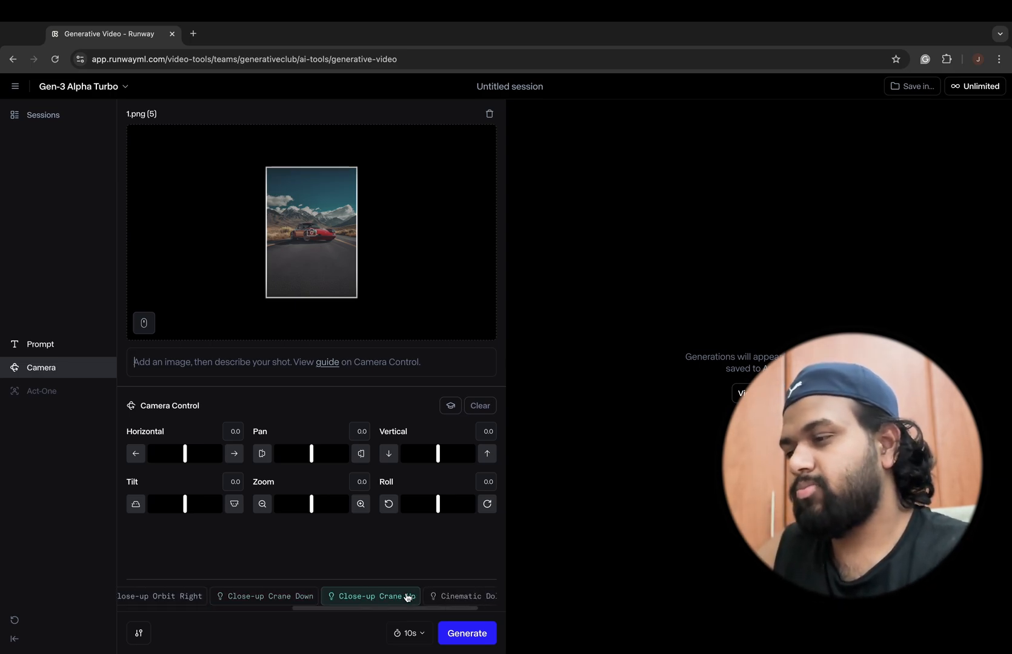
scroll("right", 3)
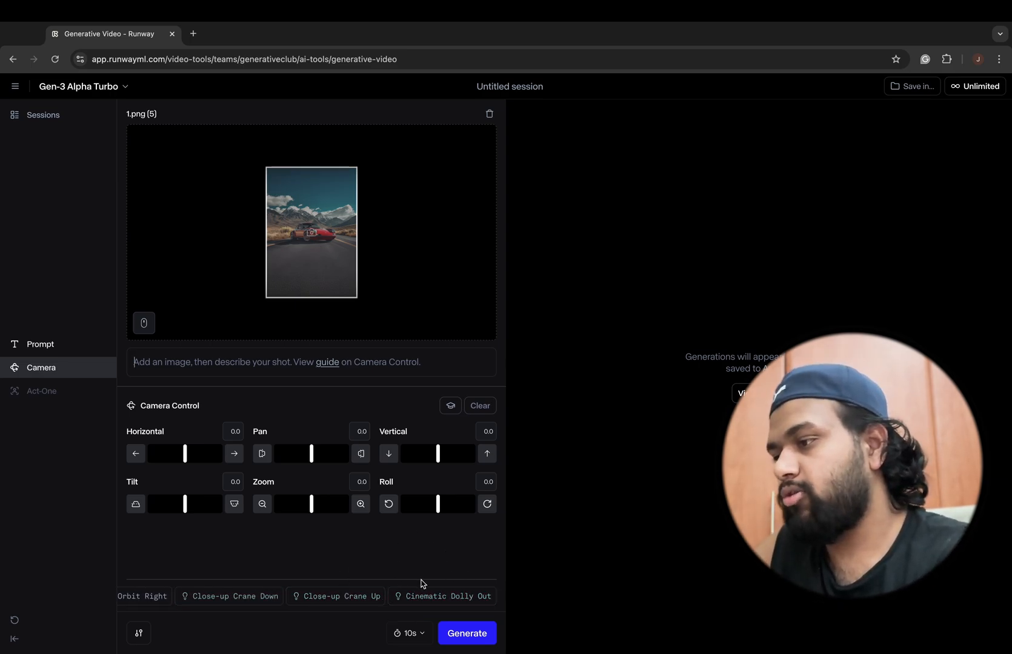
mouse_move(349, 640)
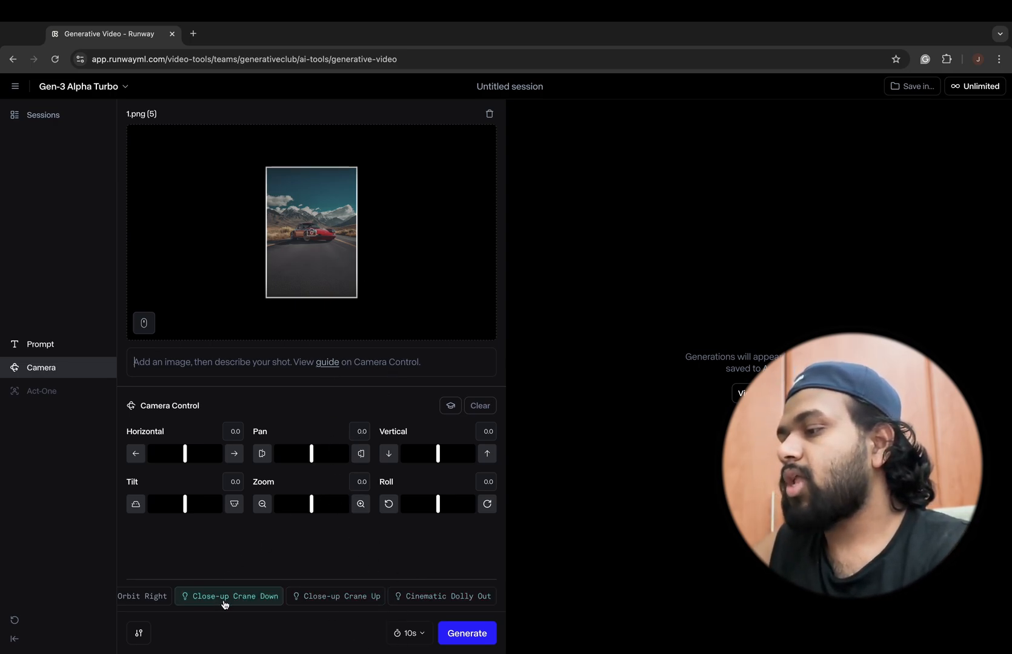
scroll("left", 3)
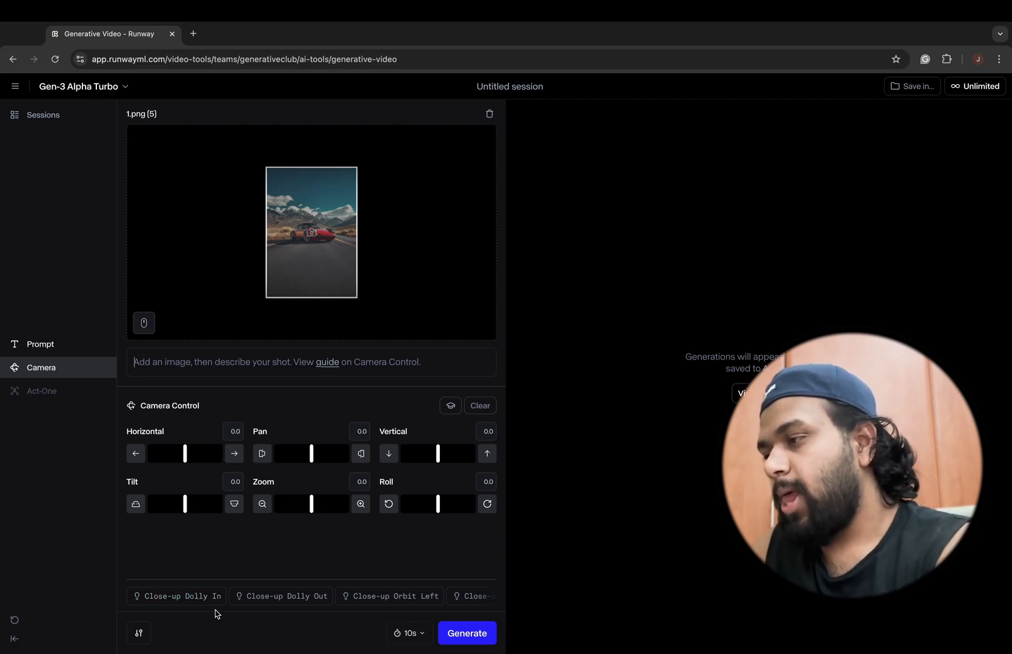
mouse_move(153, 443)
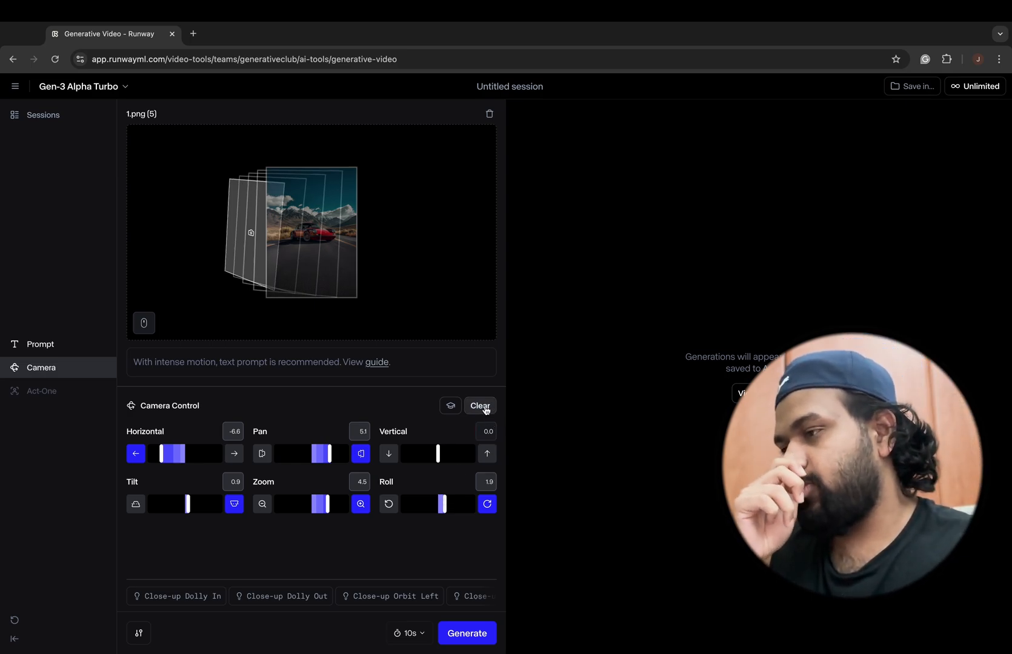
- Clear all camera values, then set Horizontal movement to 0.2
left_click(480, 406)
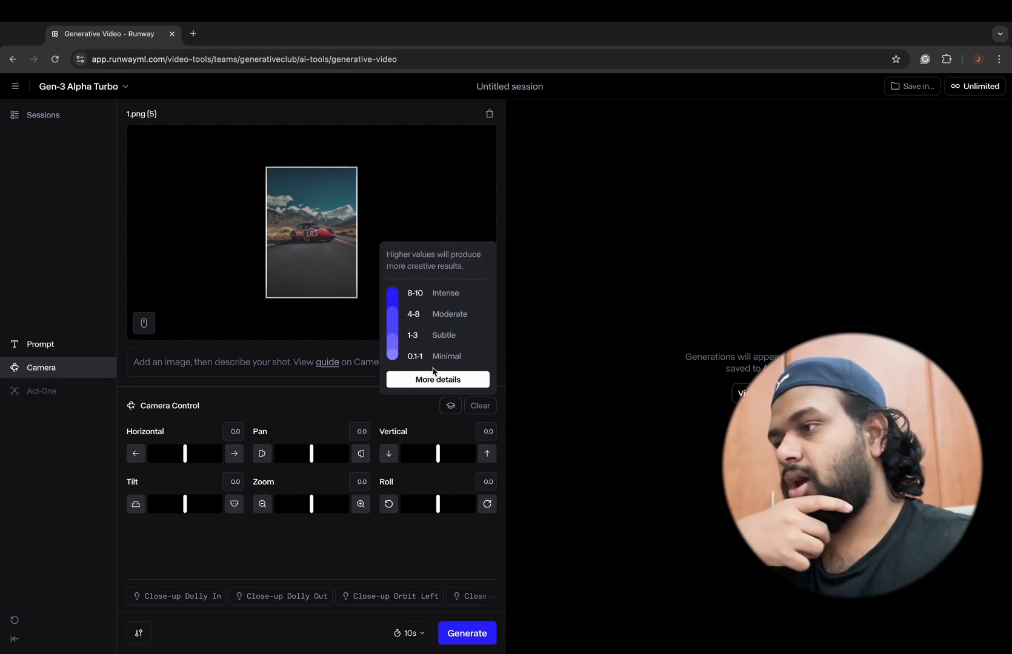
mouse_move(438, 365)
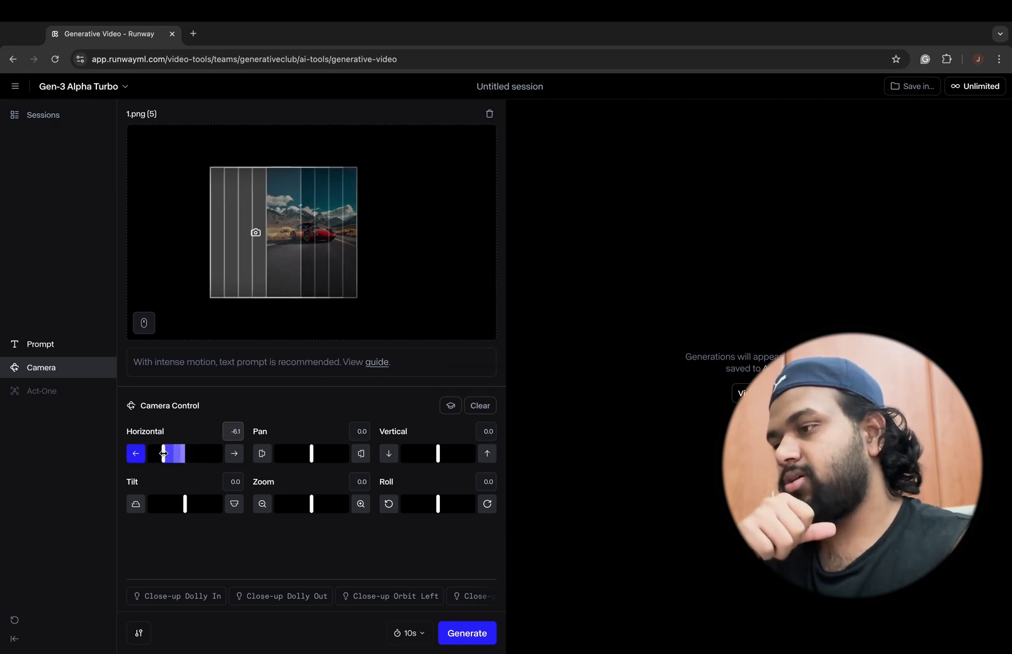
left_click(234, 453)
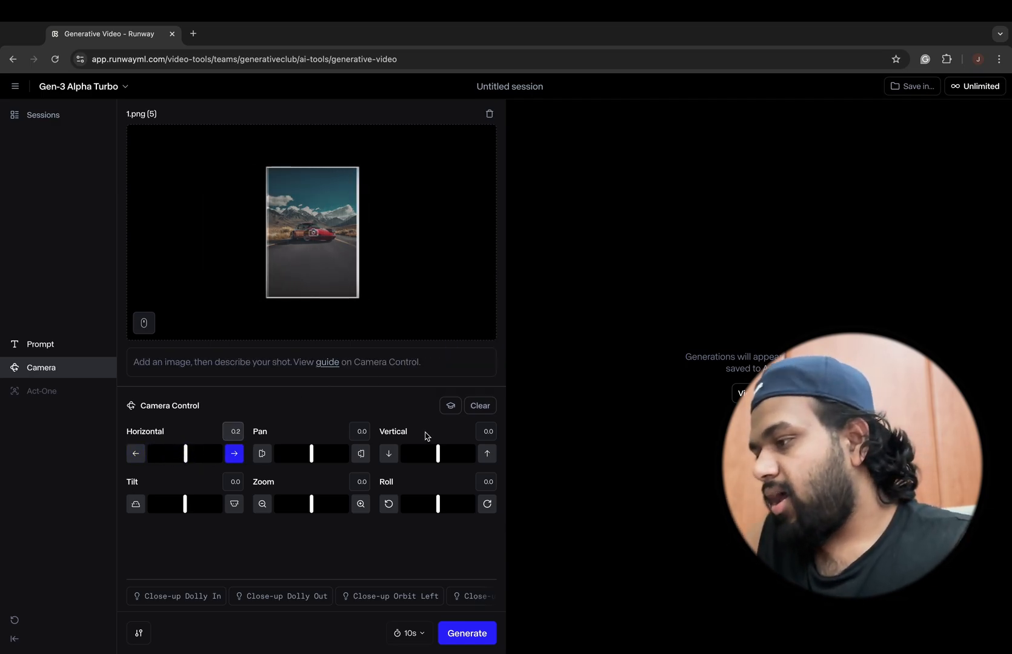
mouse_move(263, 489)
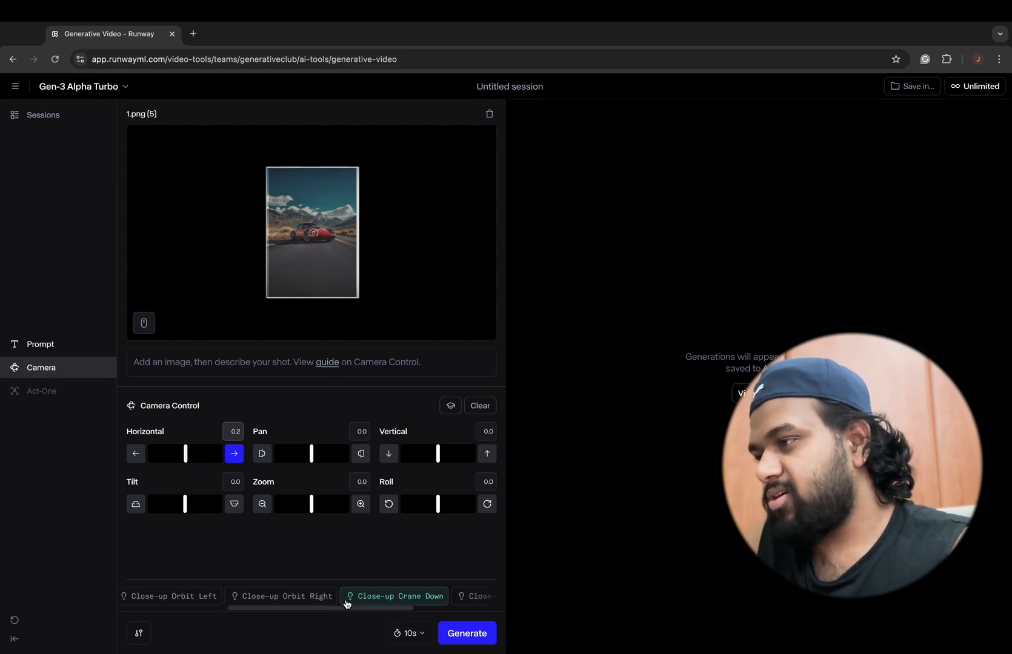
- Apply Close-up Orbit (horizontal -3.0, pan 3.0), prompt the car stays still, duration 5s
left_click(300, 596)
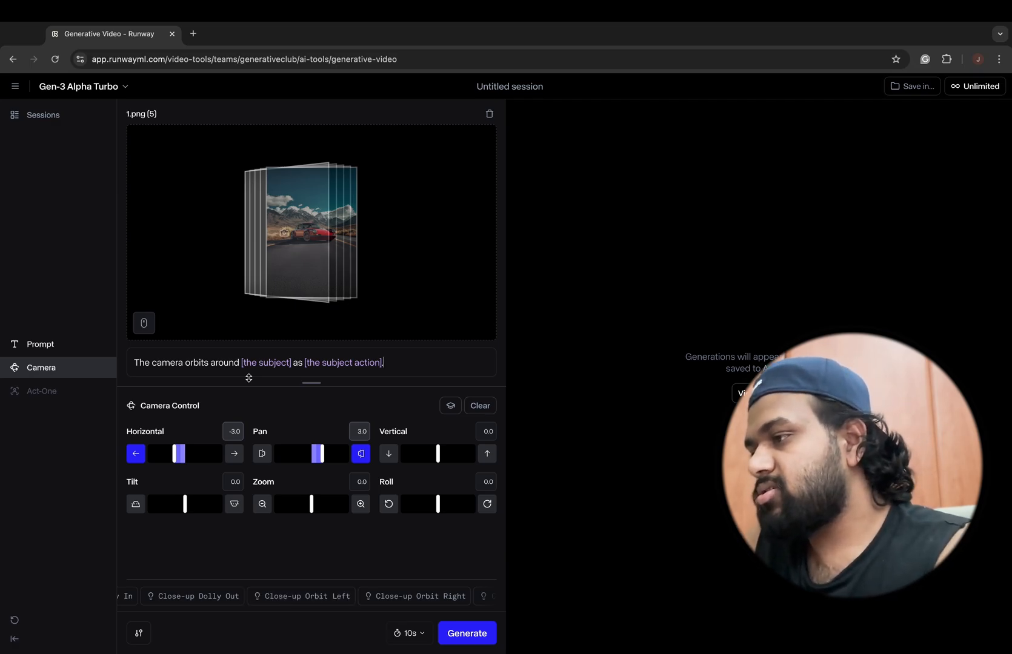
mouse_move(253, 372)
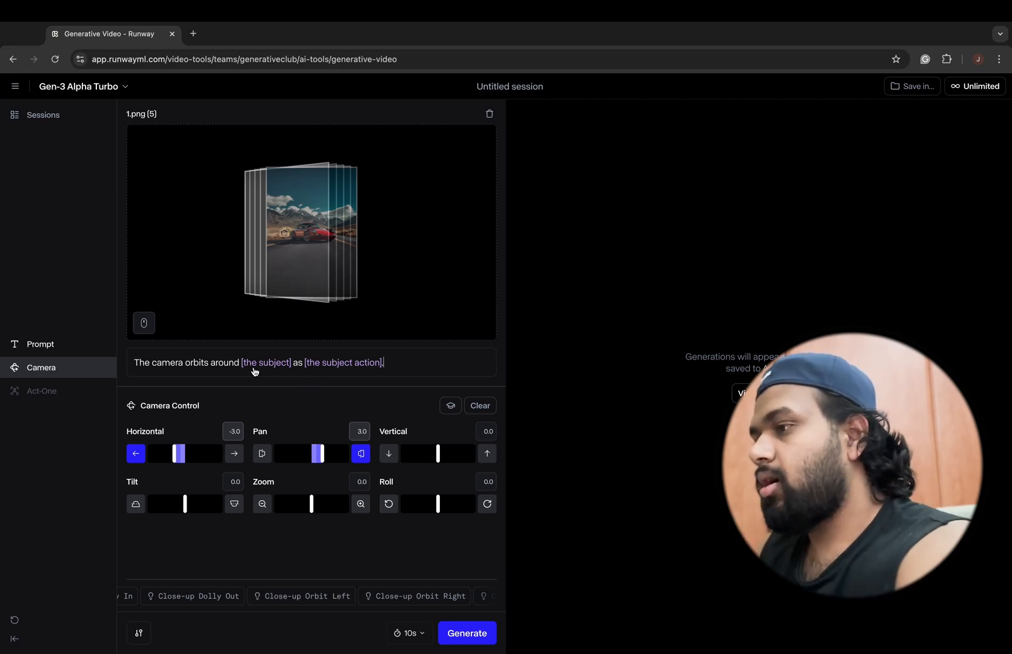
type("car")
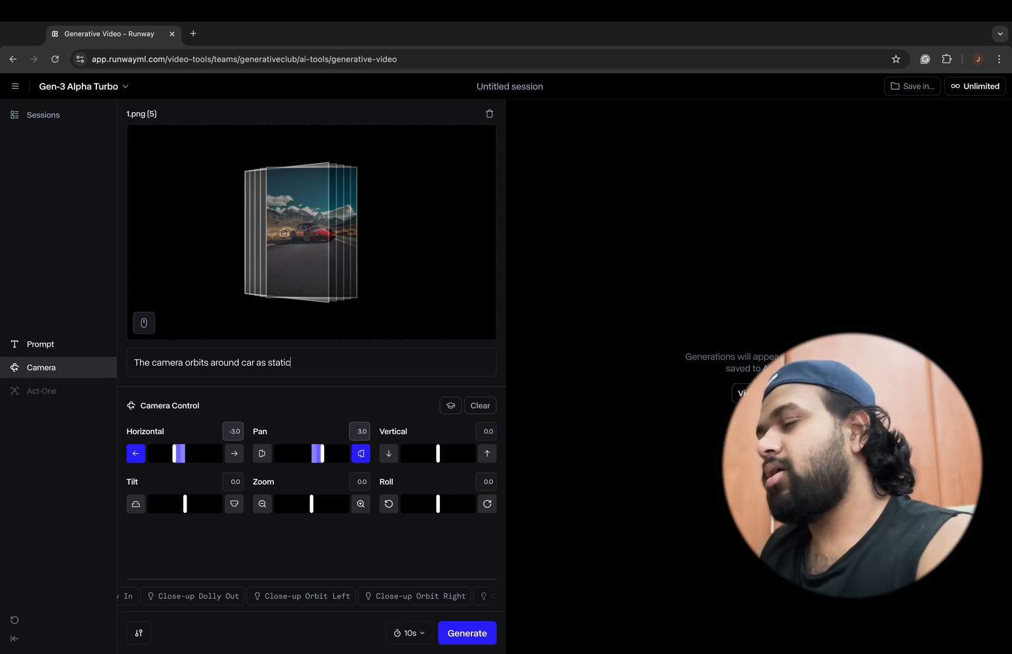
type(",")
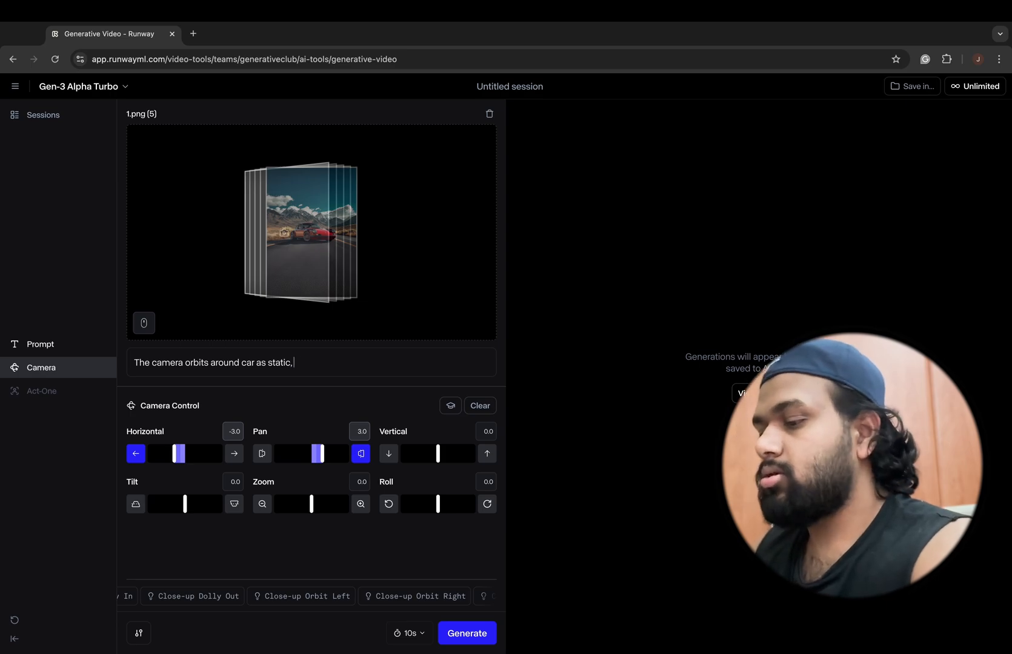
type("car do not move.")
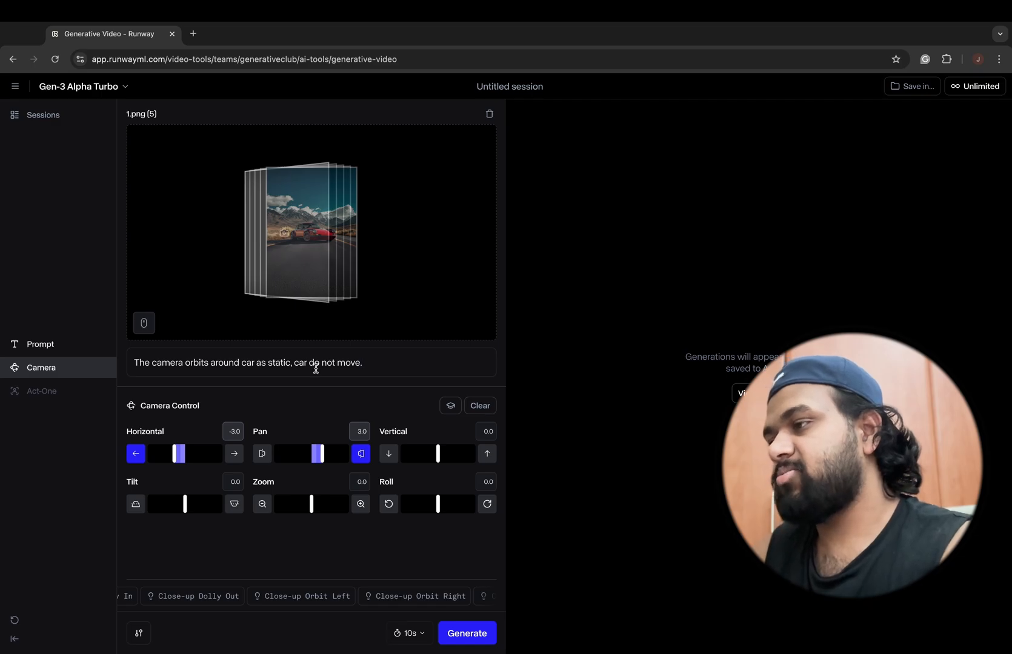
left_click(410, 633)
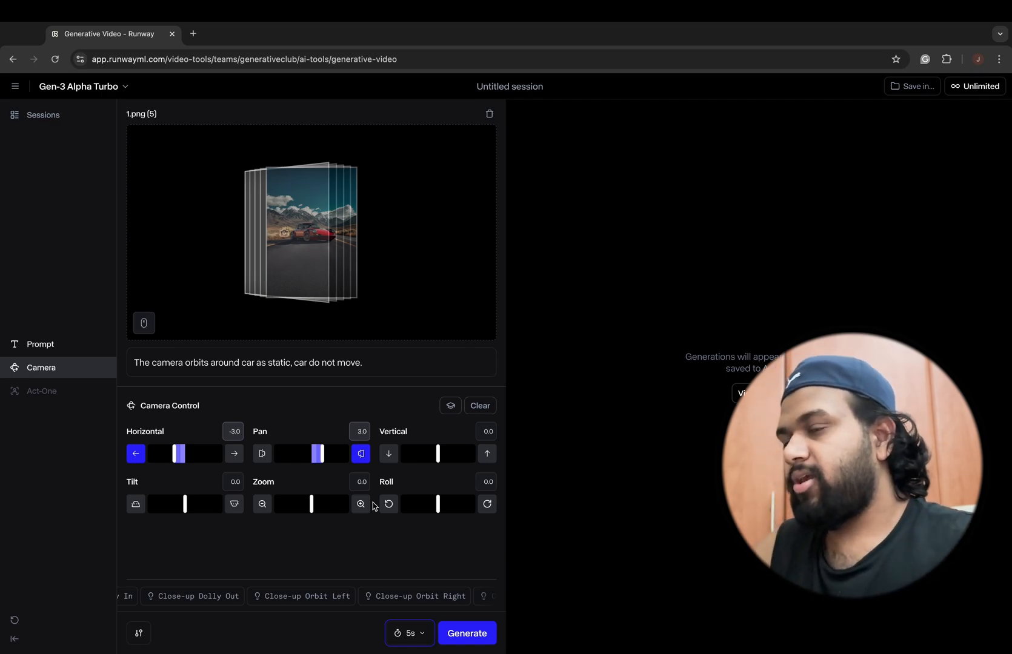
- Generate the 5-second orbit clip of the stationary red Porsche
left_click(467, 633)
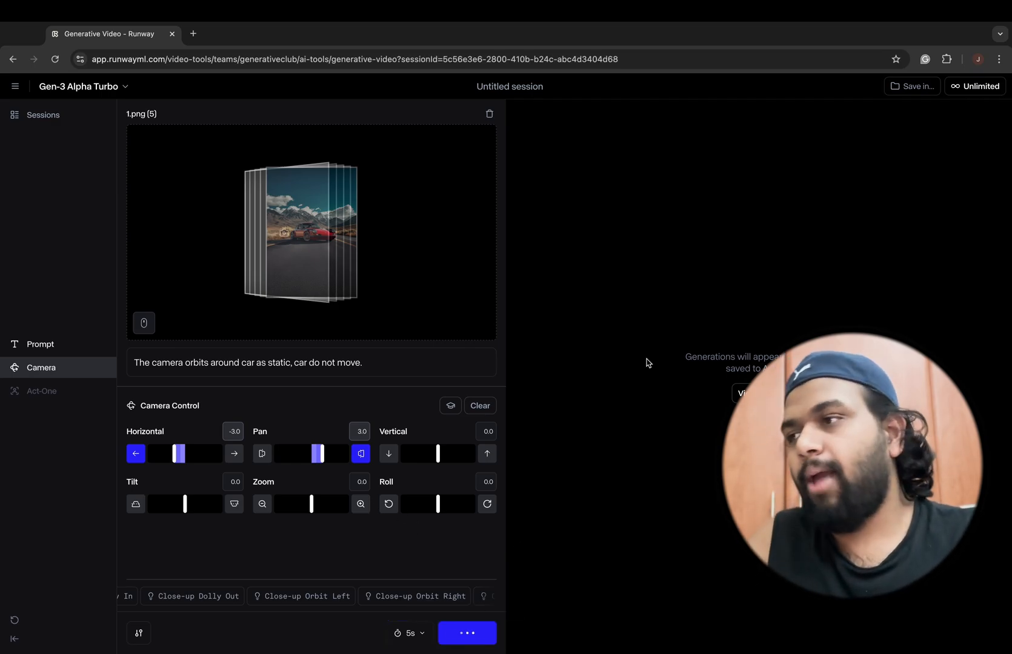
left_click(465, 633)
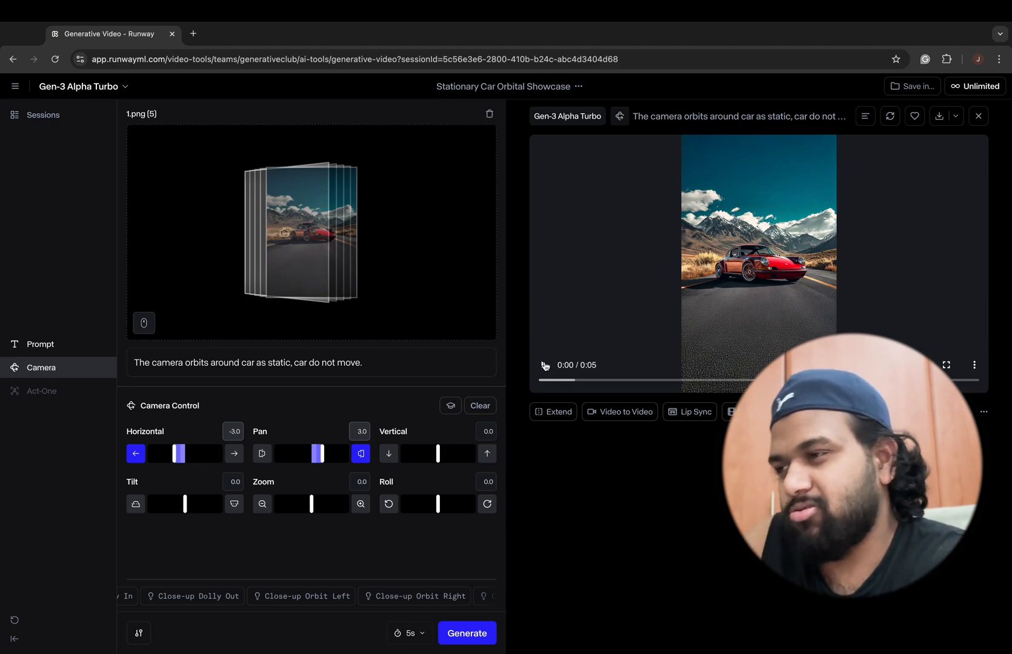
mouse_move(967, 335)
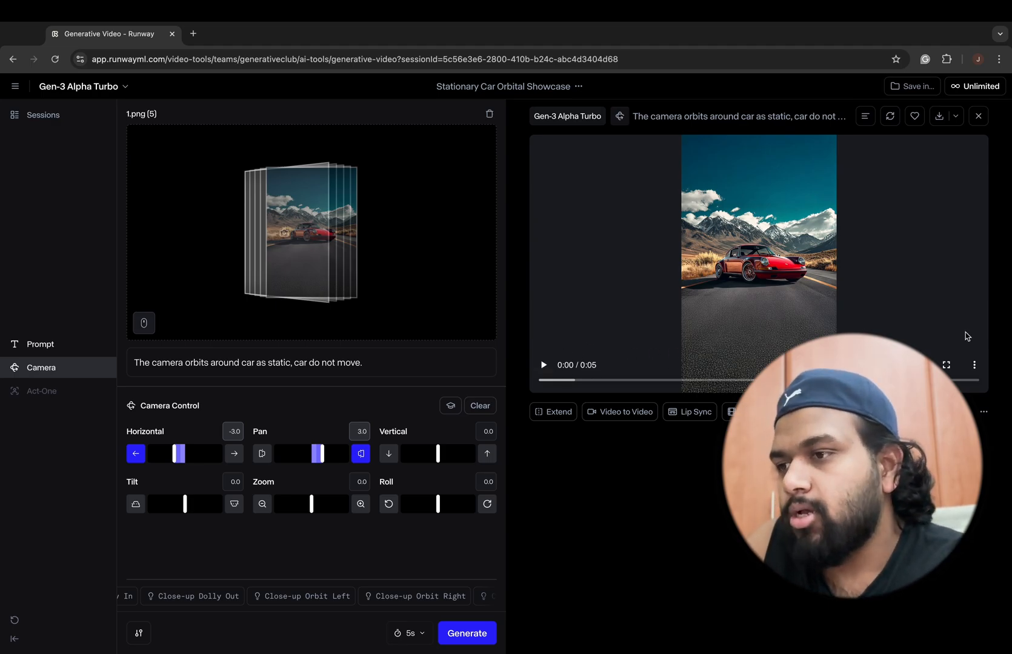
- Play the generated orbit clip in the results panel
left_click(945, 365)
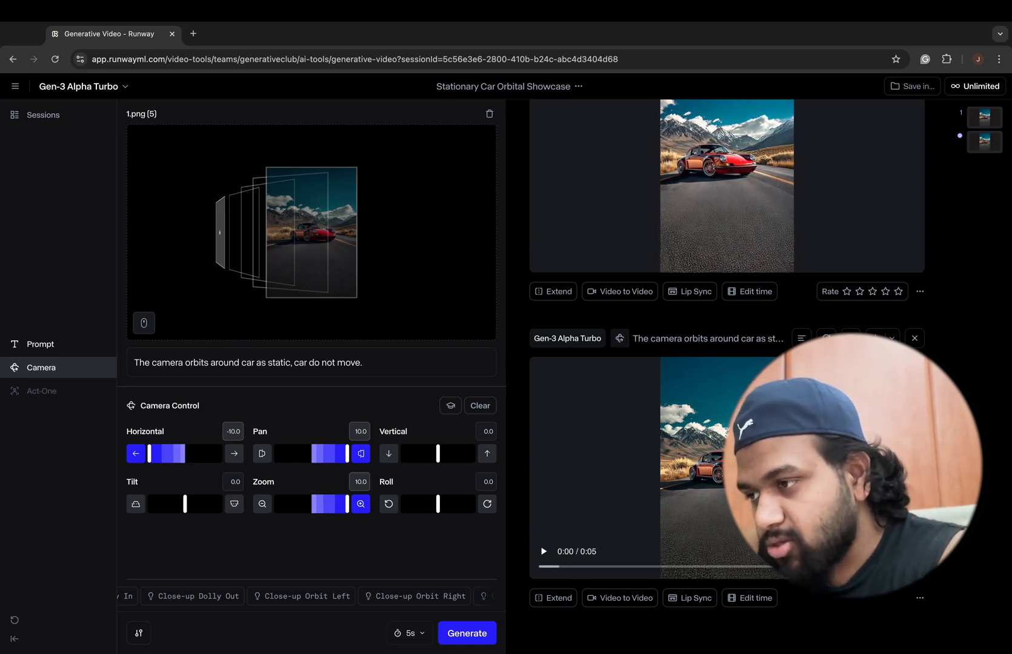
- Watch the second orbit clip (horizontal -10, pan 10, zoom 10) full screen
left_click(946, 622)
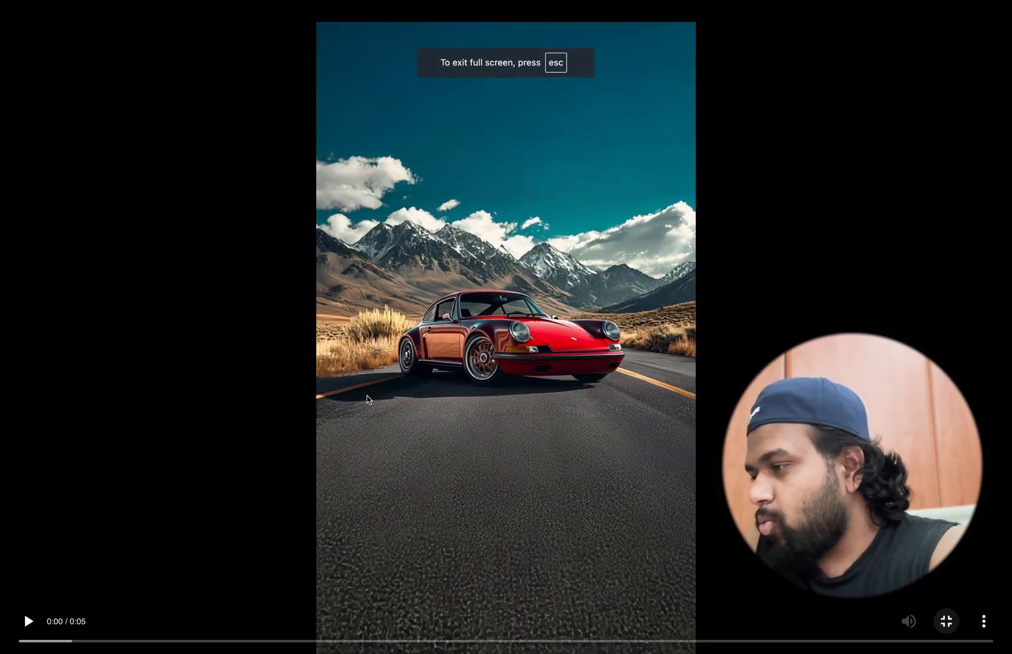